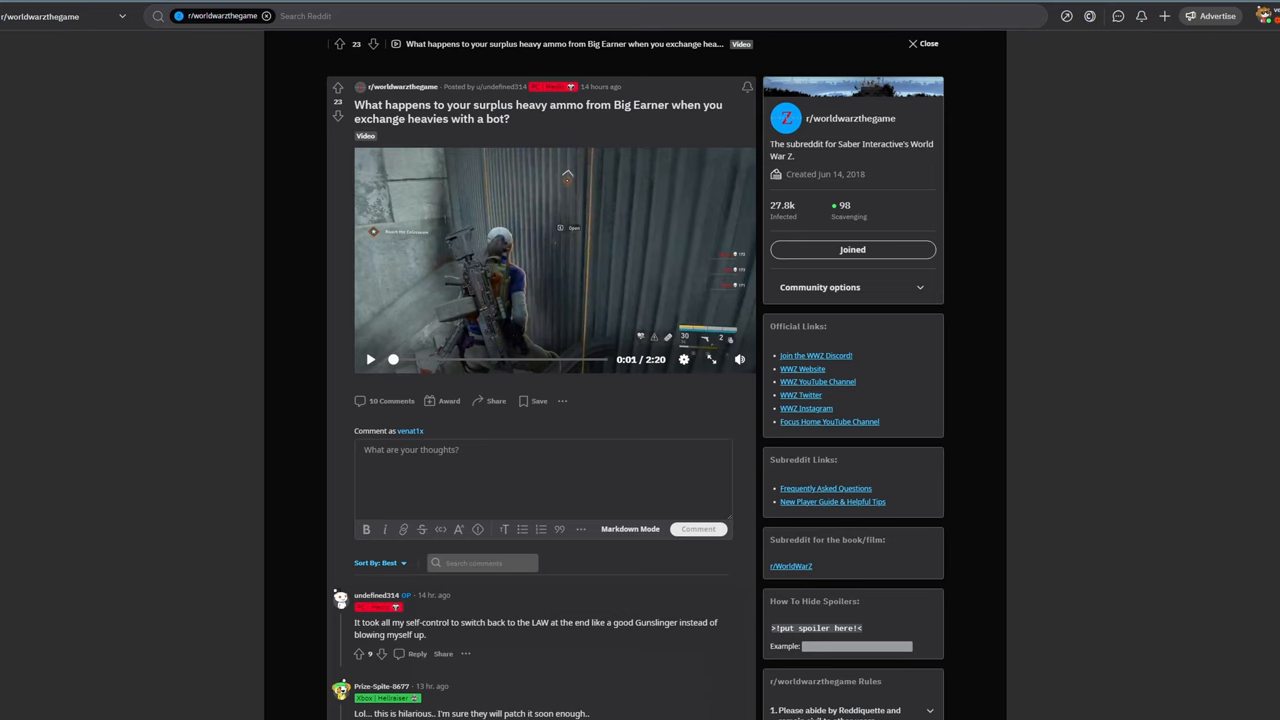
Play the r/worldwarzthegame clip showing surplus heavy ammo from Big Earner
{"action": "left_click", "coordinate": [710, 359]}
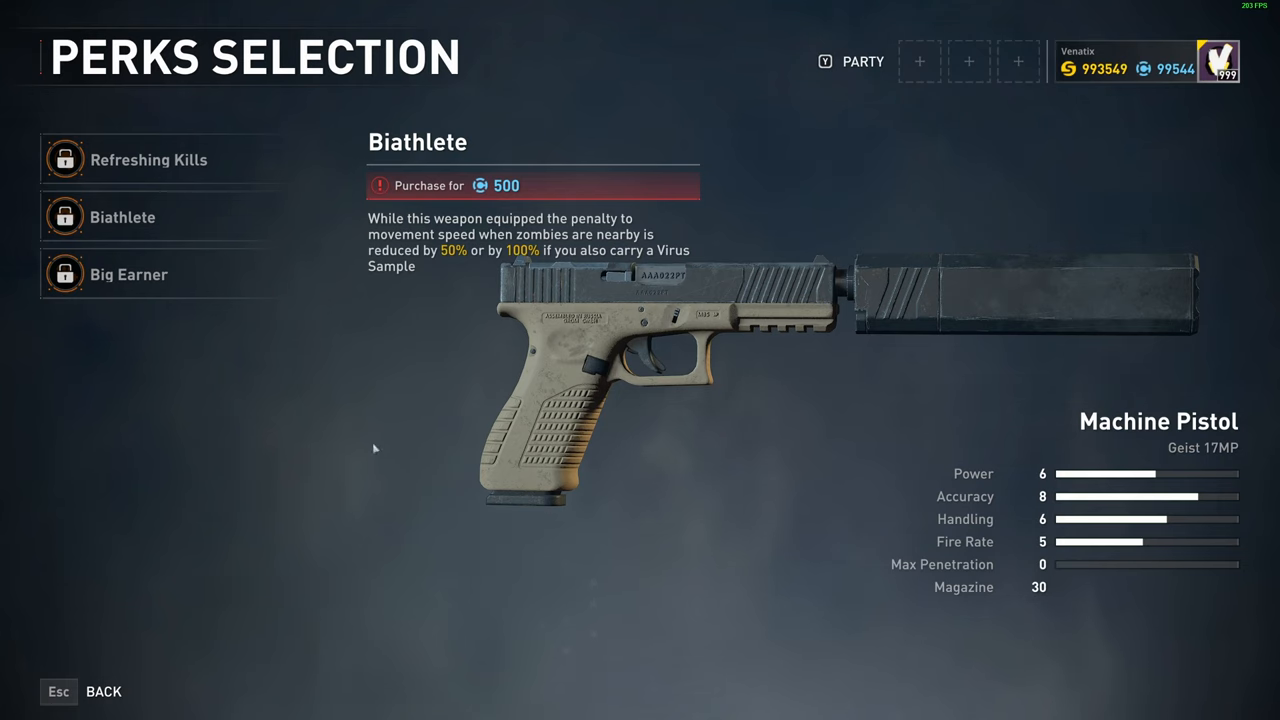
Select the Geist 17MP's Big Earner perk to show its 20% heavy ammo restore details
{"action": "left_click", "coordinate": [129, 274]}
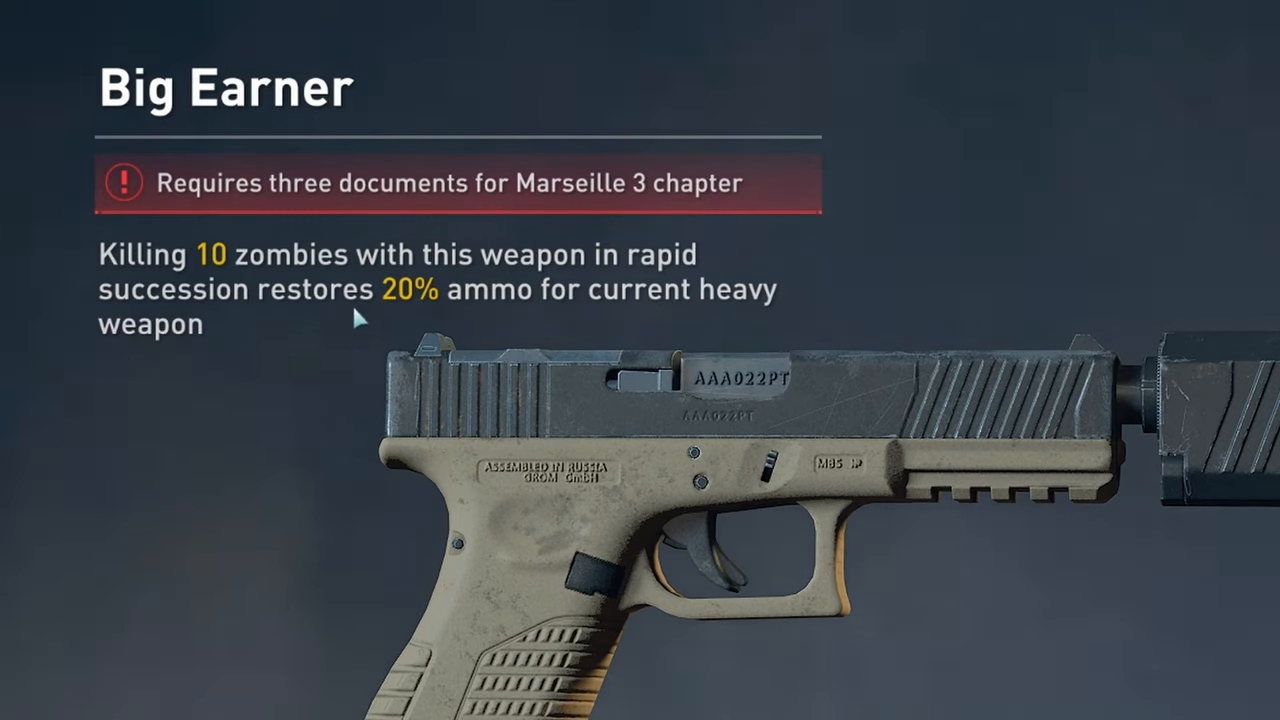
{"action": "mouse_move", "coordinate": [280, 335]}
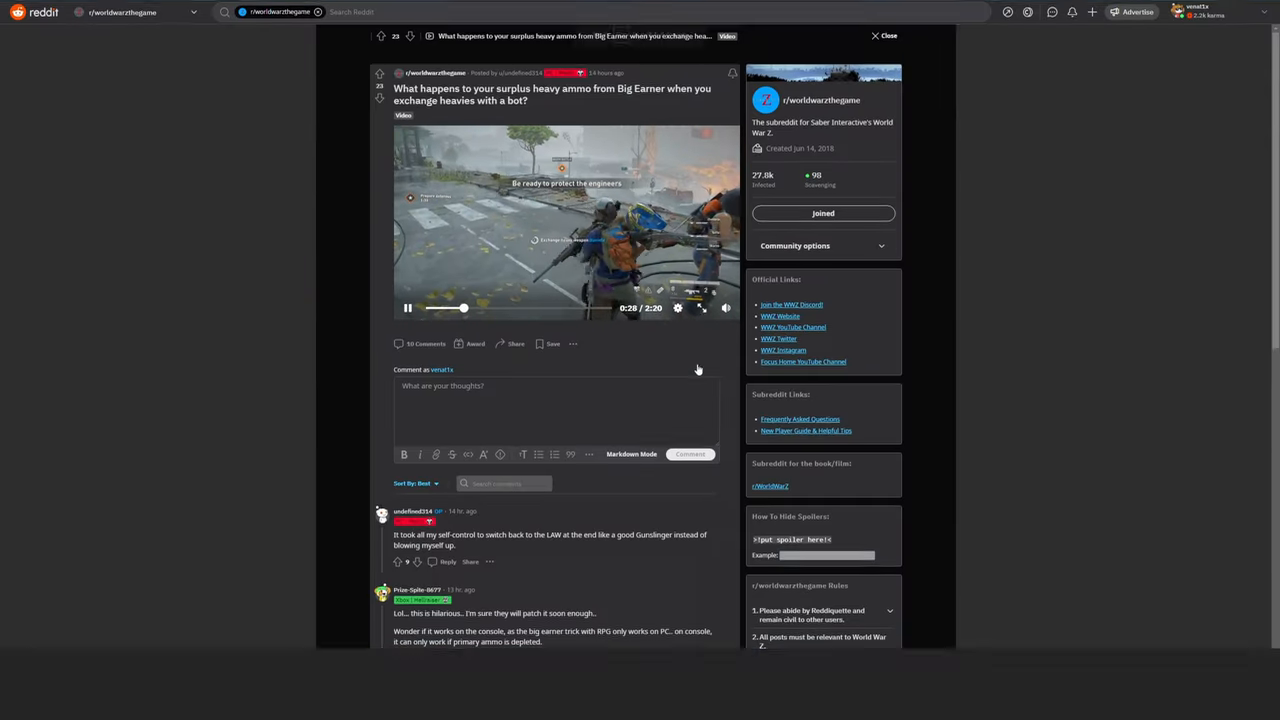
{"action": "left_click", "coordinate": [701, 308]}
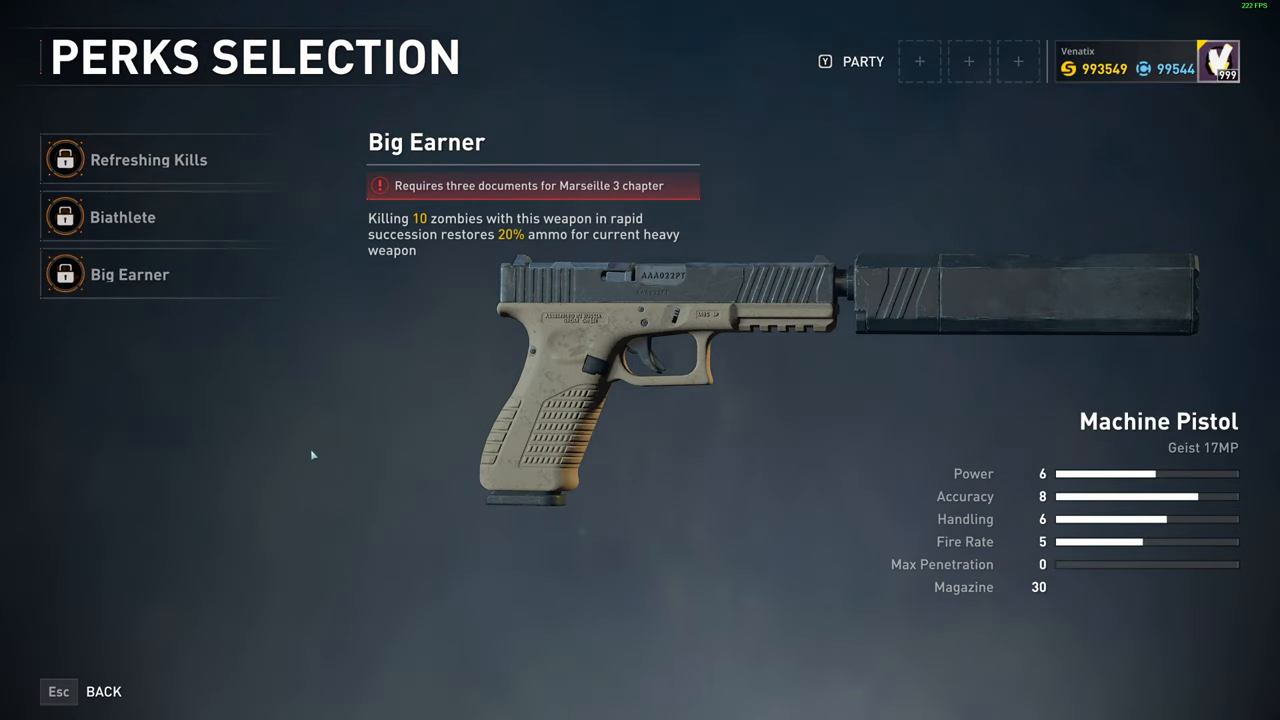
{"action": "mouse_move", "coordinate": [480, 313]}
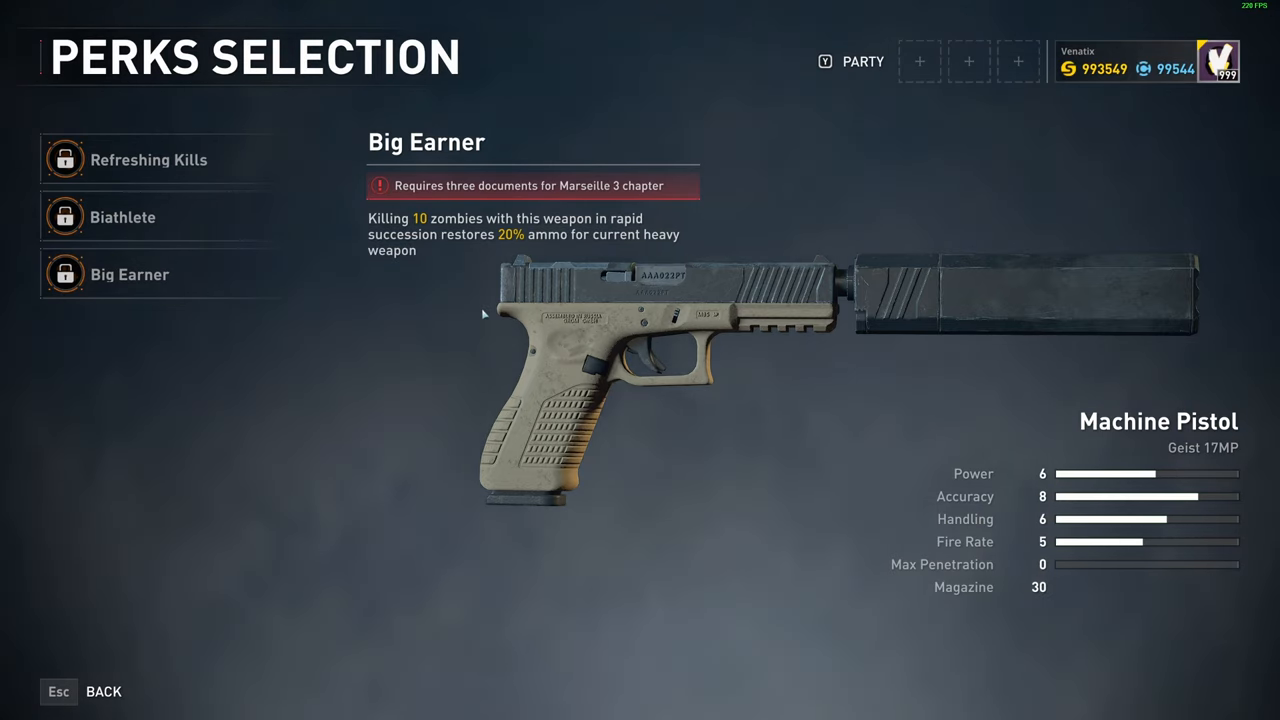
{"action": "mouse_move", "coordinate": [470, 302]}
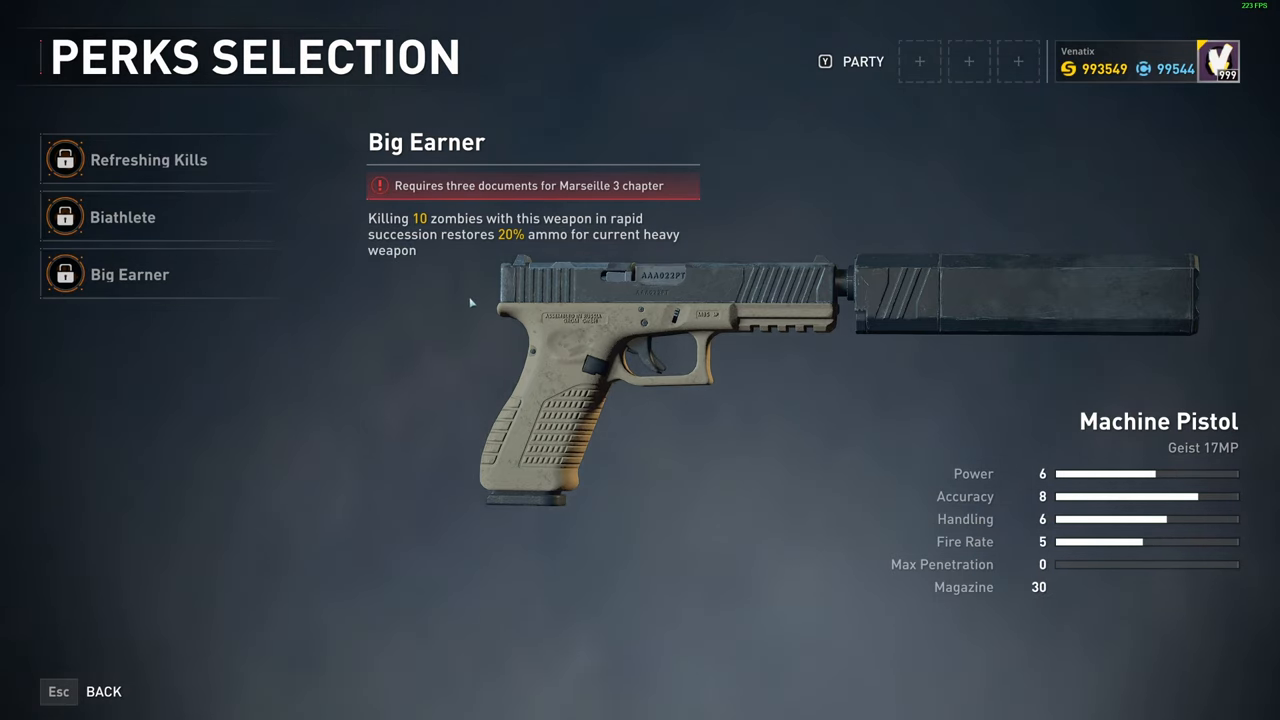